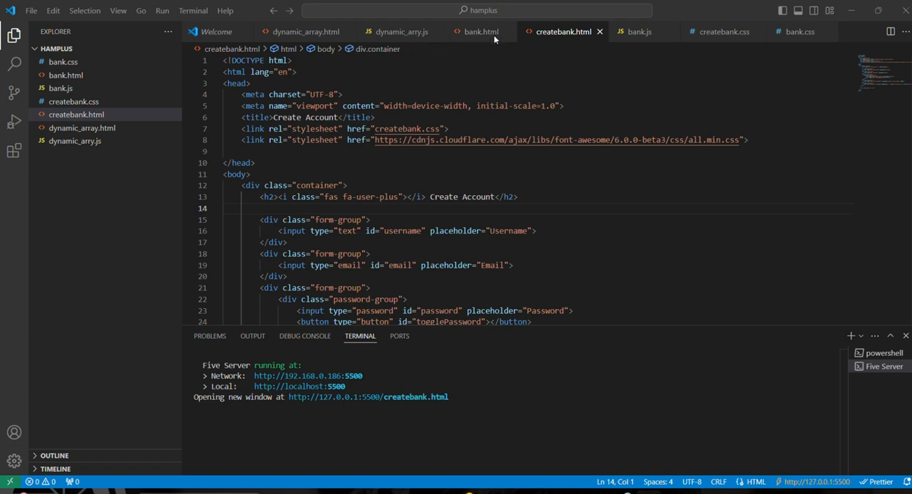
# - Glance at bank.js, return to createbank.html, and open its editor context menu
pyautogui.click(638, 32)
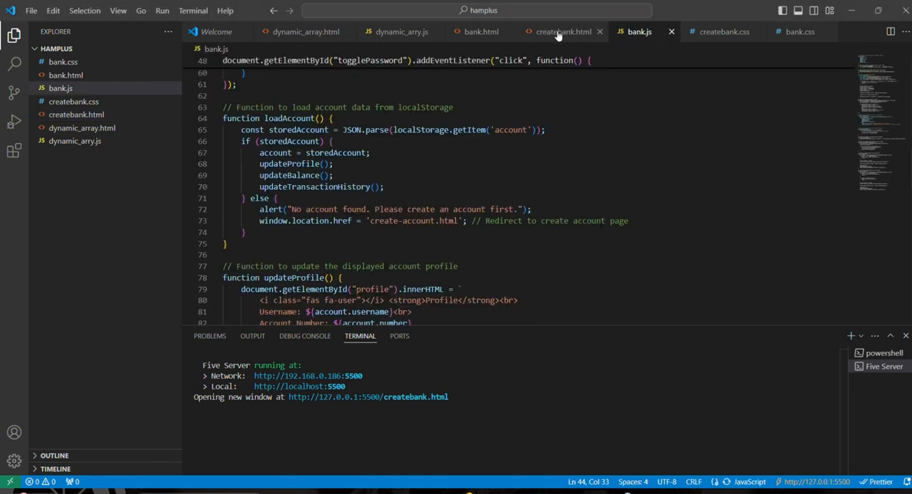
pyautogui.click(562, 31)
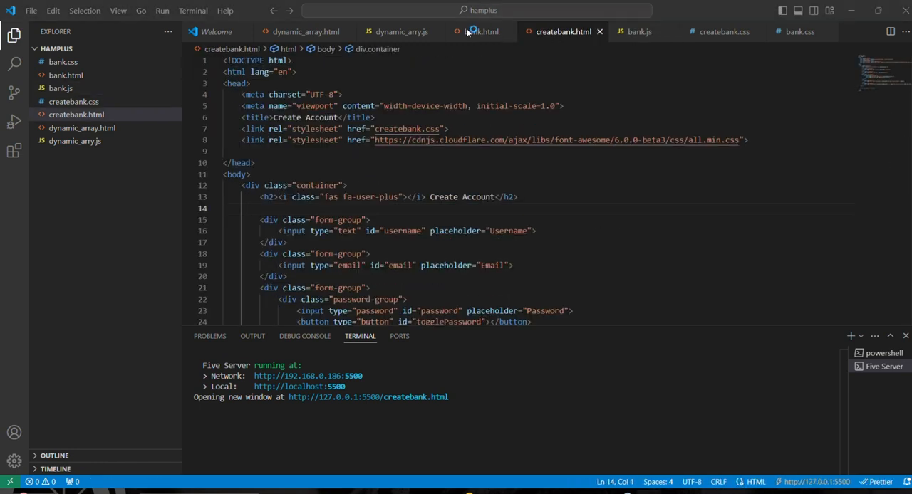
pyautogui.moveTo(488, 31)
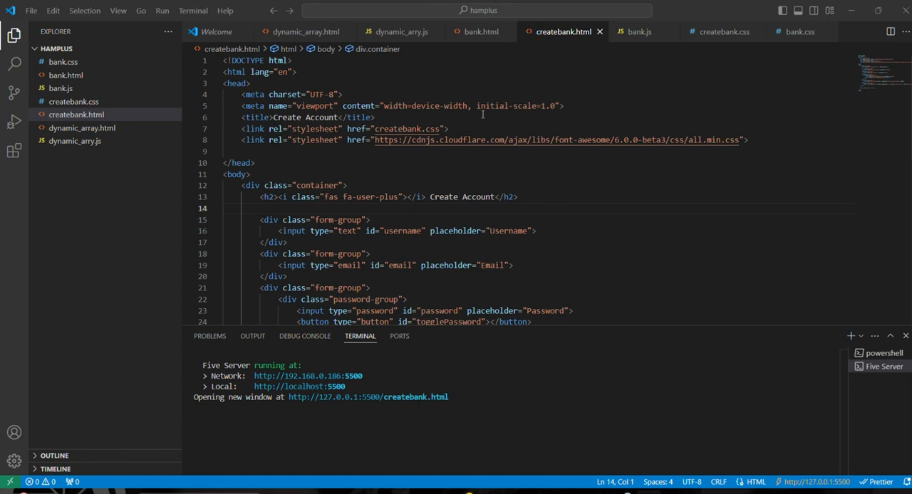
pyautogui.rightClick(483, 114)
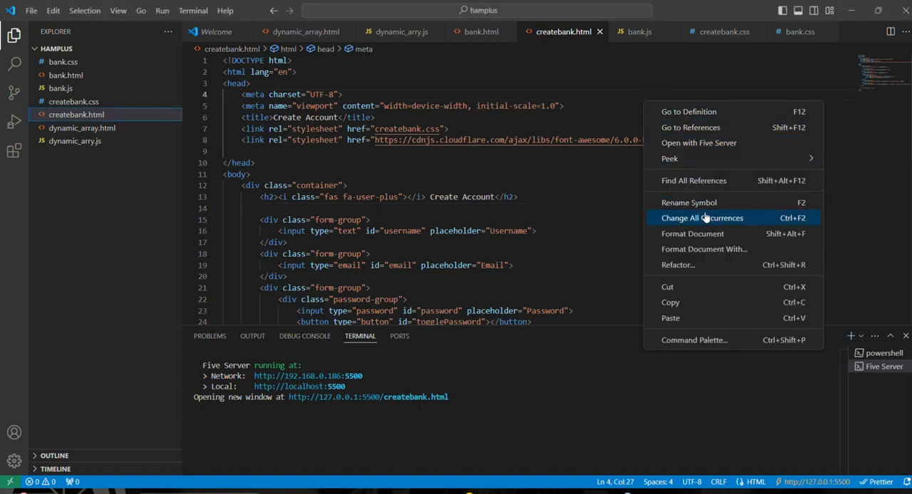
pyautogui.moveTo(699, 143)
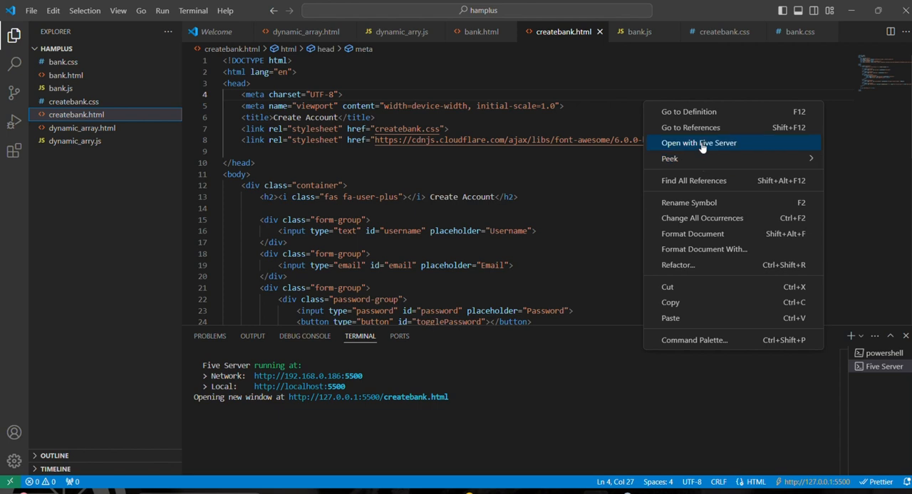
# - Launch createbank.html with Five Server and enter the username on the Create Account form
pyautogui.click(698, 142)
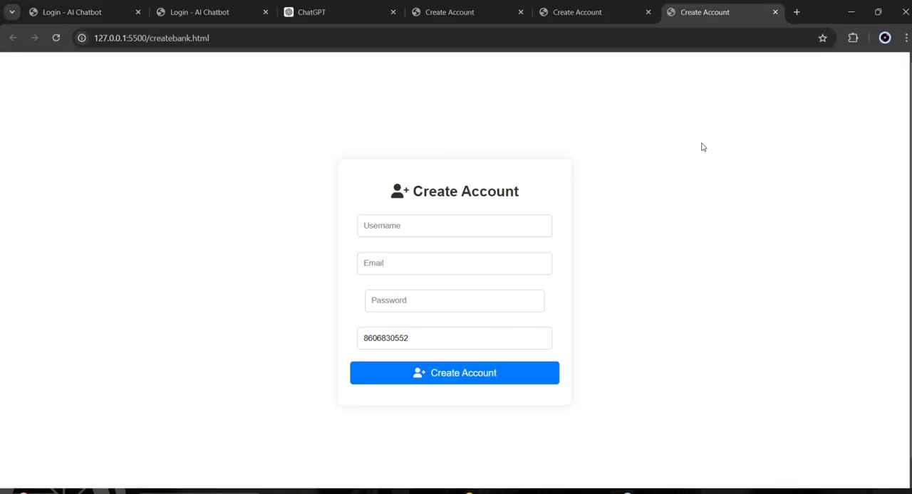
pyautogui.click(454, 225)
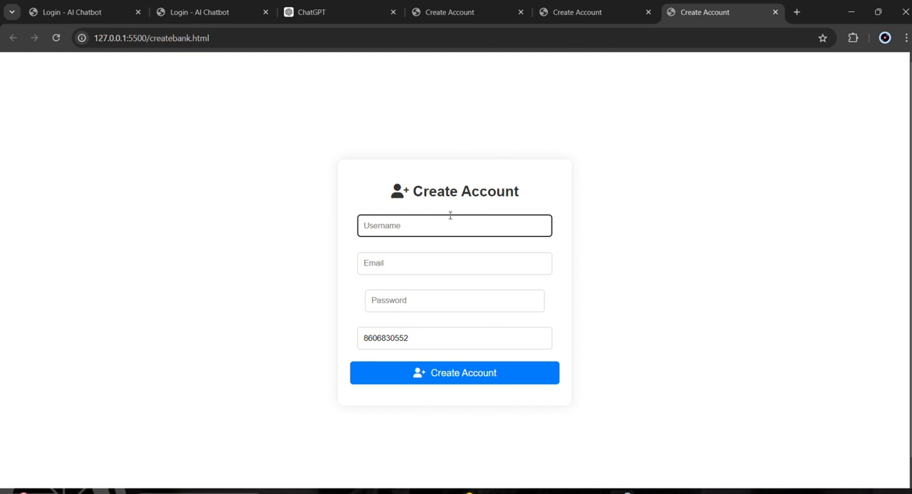
pyautogui.write('i')
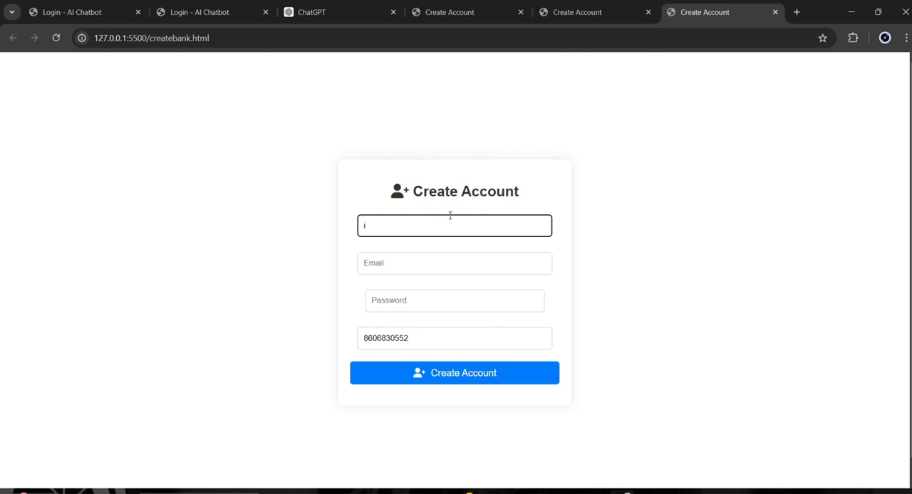
pyautogui.press('Backspace')
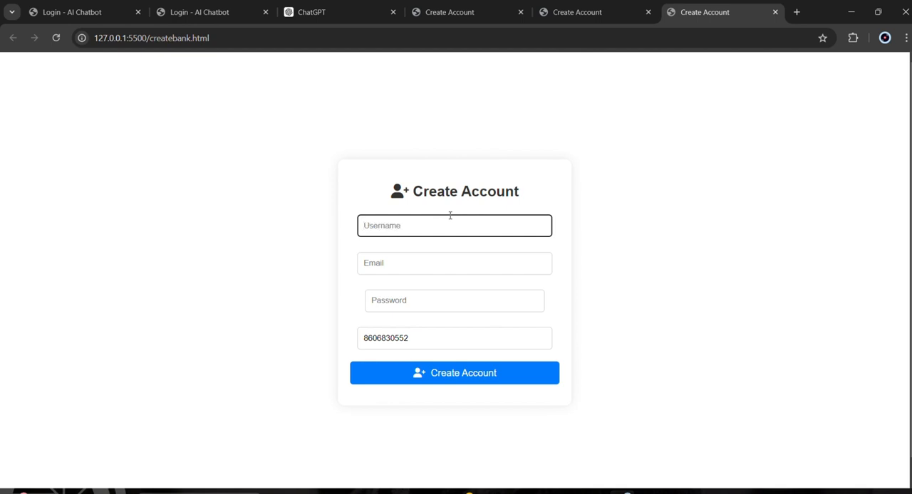
pyautogui.write('kcs')
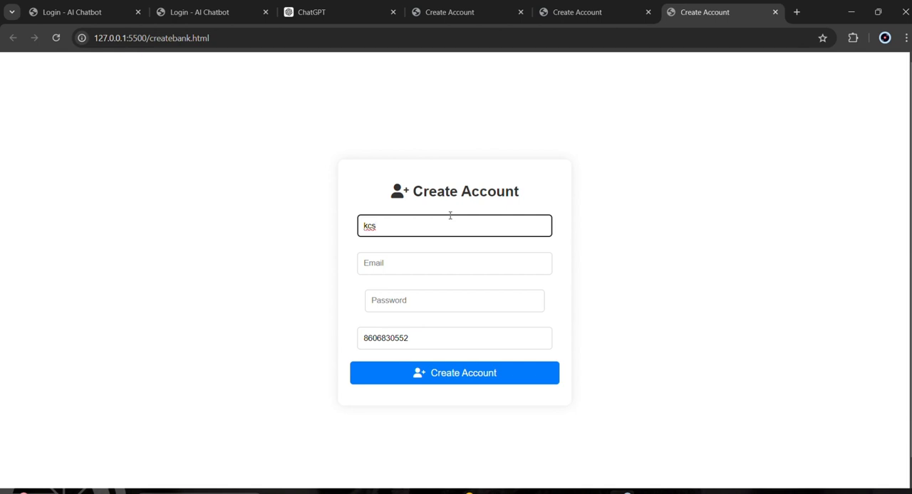
pyautogui.write('d')
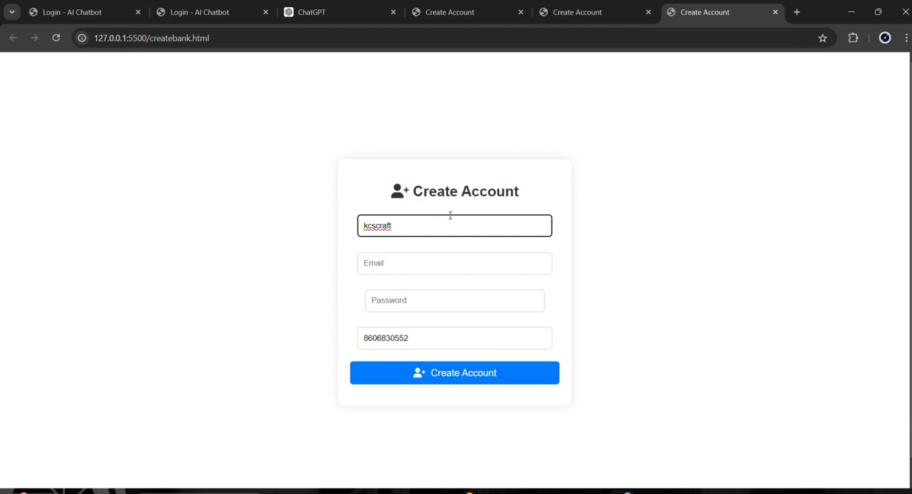
pyautogui.click(455, 263)
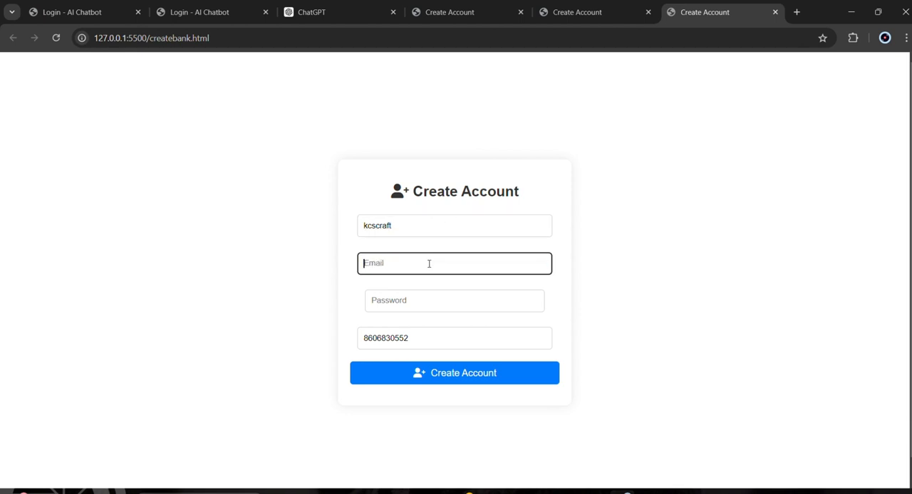
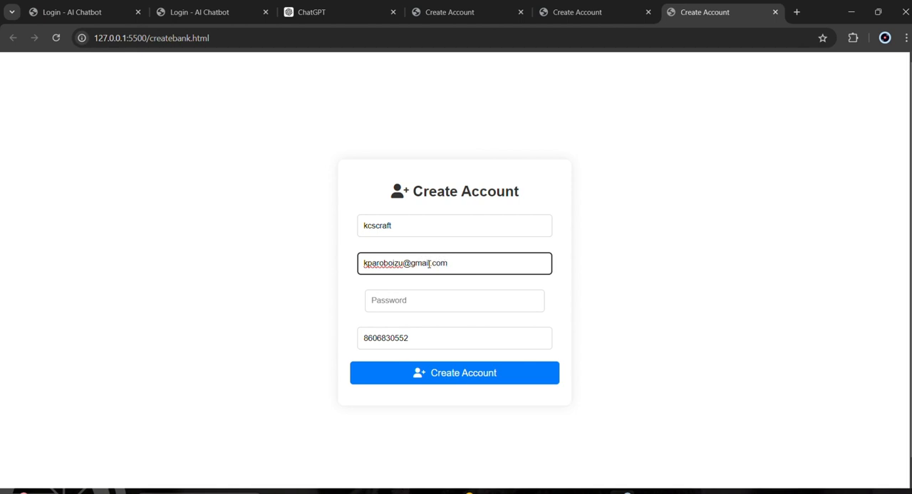
pyautogui.click(454, 300)
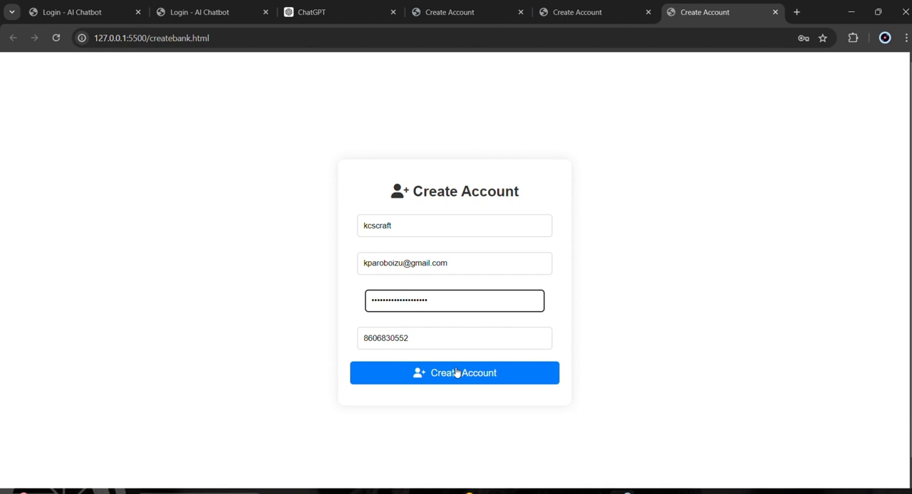
pyautogui.click(454, 373)
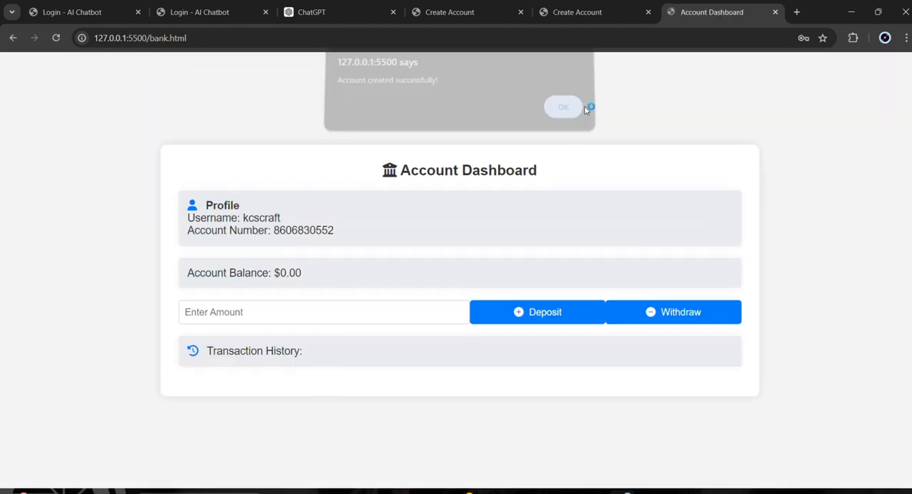
# - Dismiss the account-created alert and test Deposit with an empty amount, dismissing the warning
pyautogui.click(563, 107)
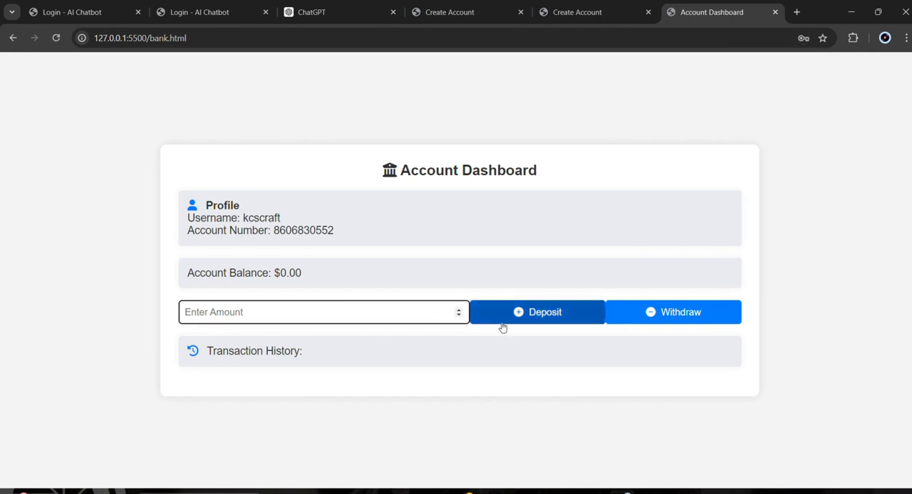
pyautogui.click(536, 312)
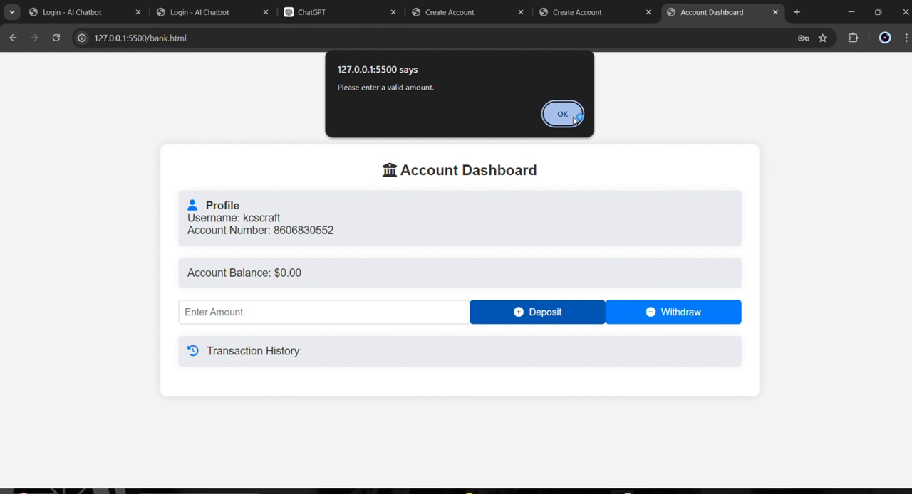
pyautogui.click(562, 114)
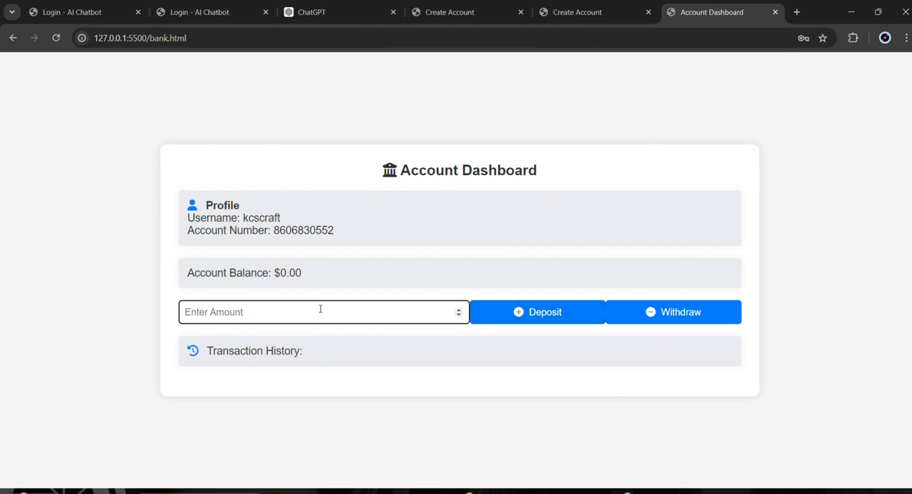
# - Deposit 5000 into the account and acknowledge the success alert
pyautogui.write('500')
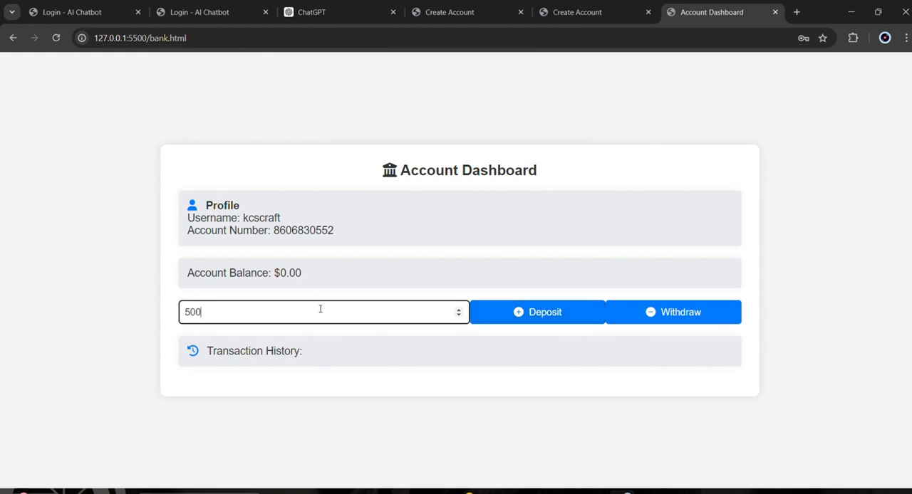
pyautogui.write('0')
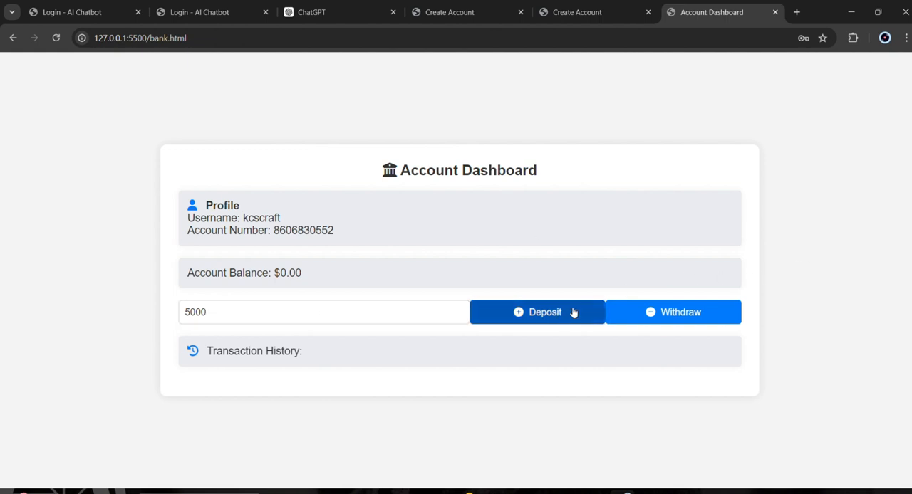
pyautogui.click(536, 312)
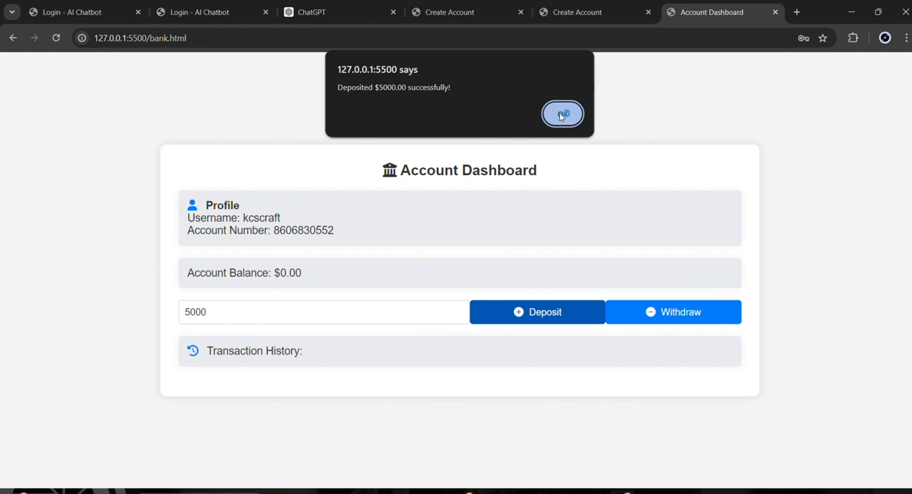
pyautogui.click(563, 114)
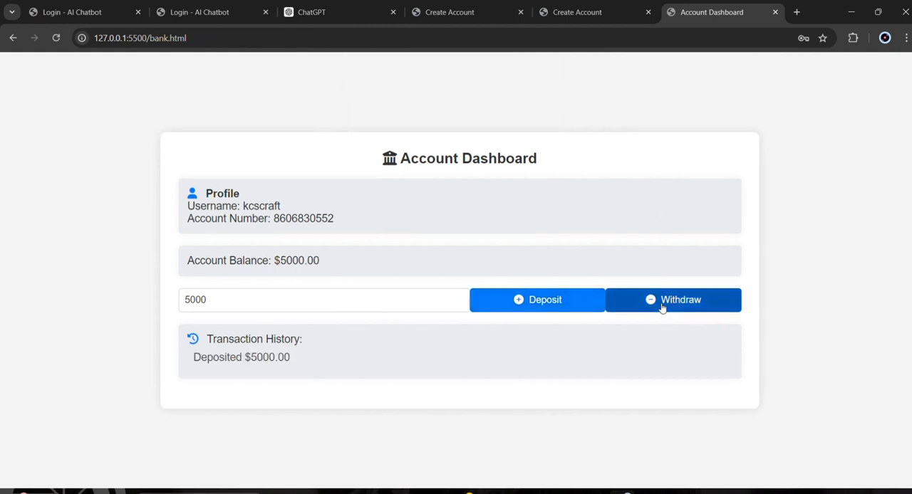
# - Withdraw the 5000, dismiss the insufficient-balance alert, and select the old amount
pyautogui.click(673, 299)
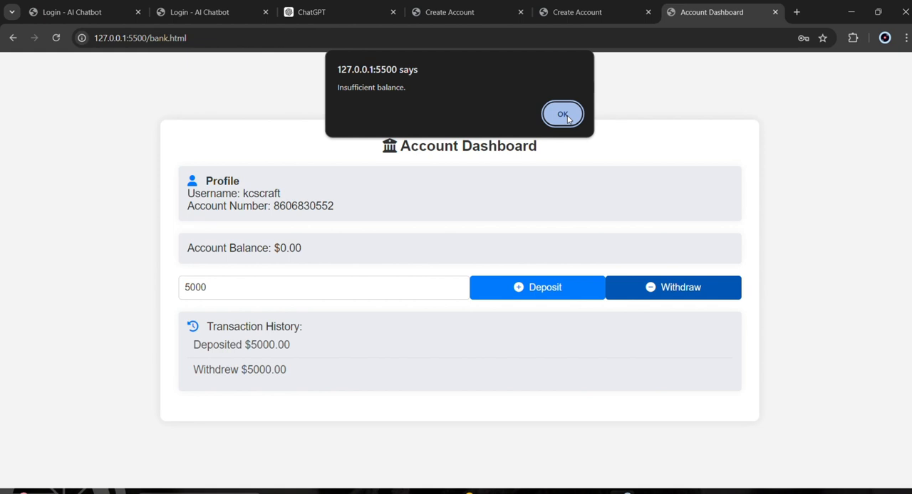
pyautogui.click(562, 114)
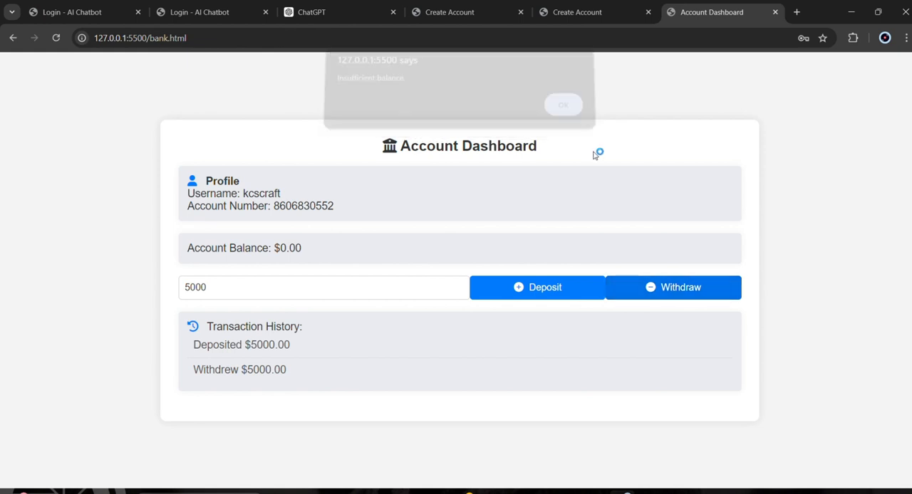
pyautogui.click(562, 104)
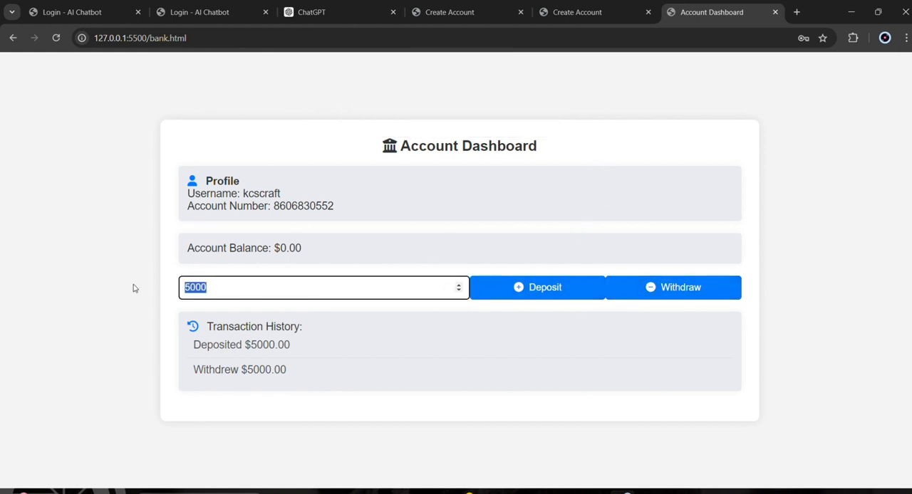
# - Deposit 6000 into the account and acknowledge the confirmation alert
pyautogui.write('6')
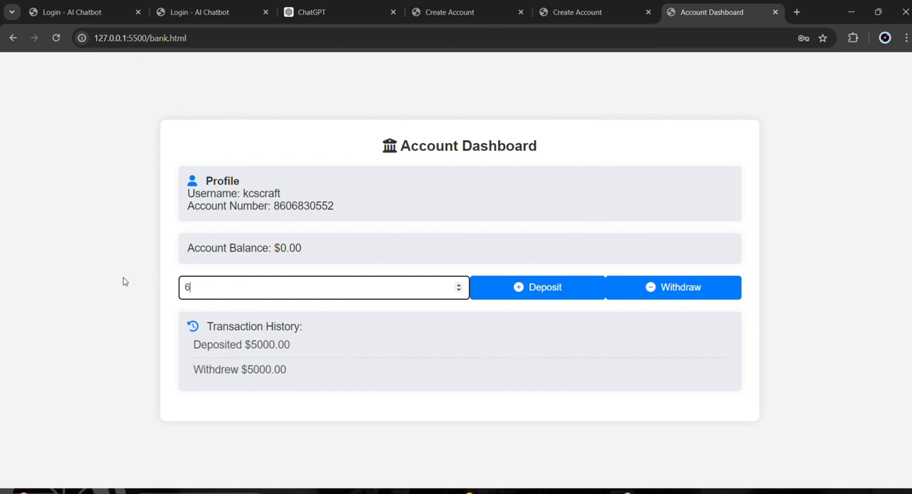
pyautogui.write('000')
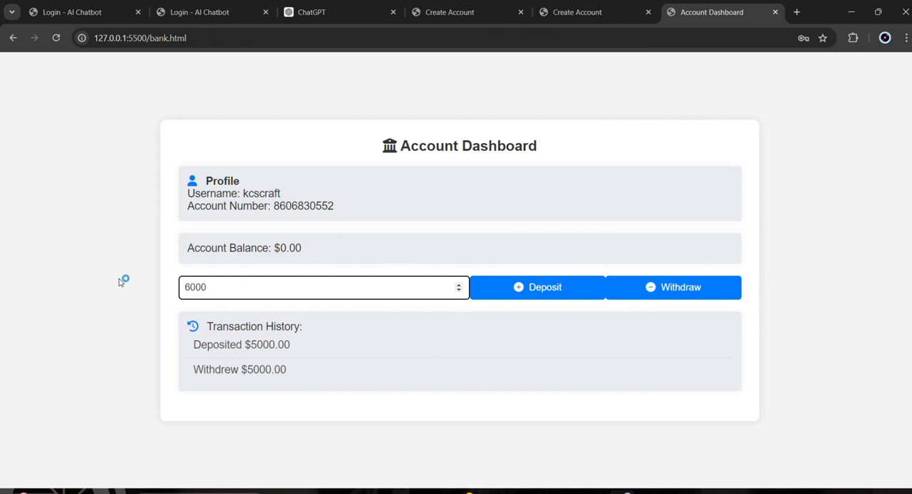
pyautogui.click(537, 288)
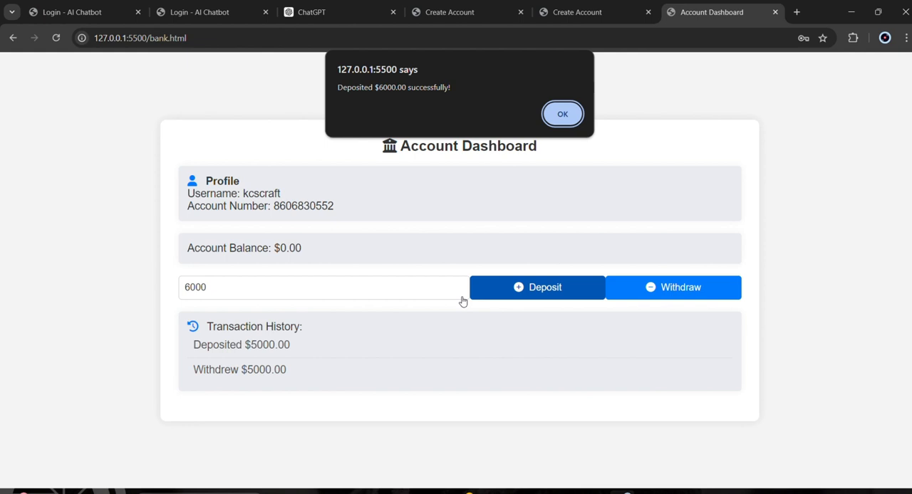
pyautogui.click(562, 114)
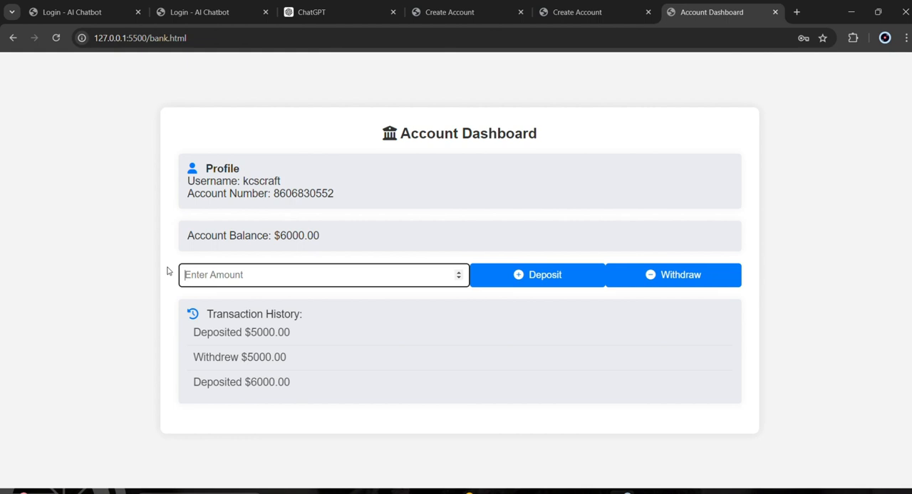
pyautogui.write('7000')
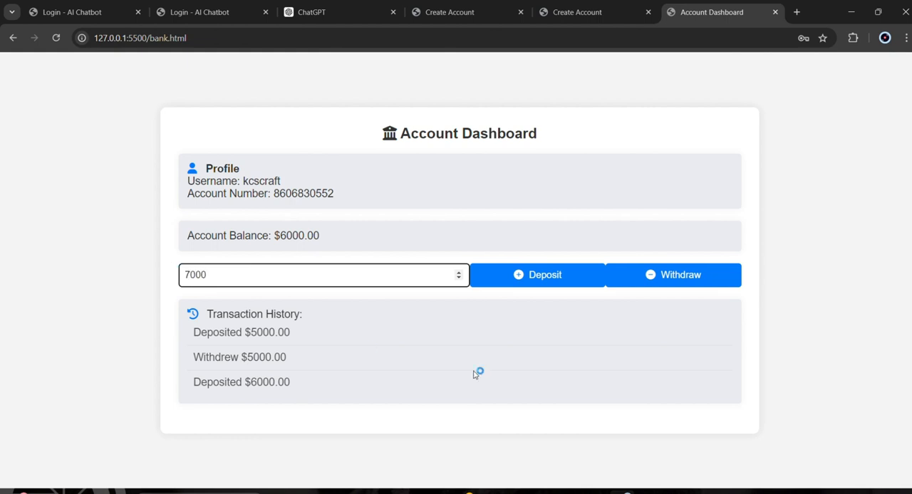
pyautogui.click(673, 275)
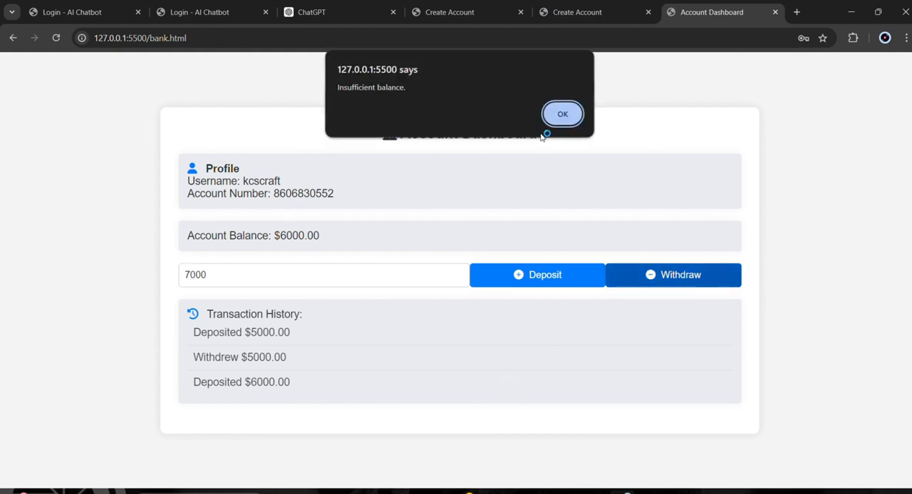
pyautogui.click(562, 114)
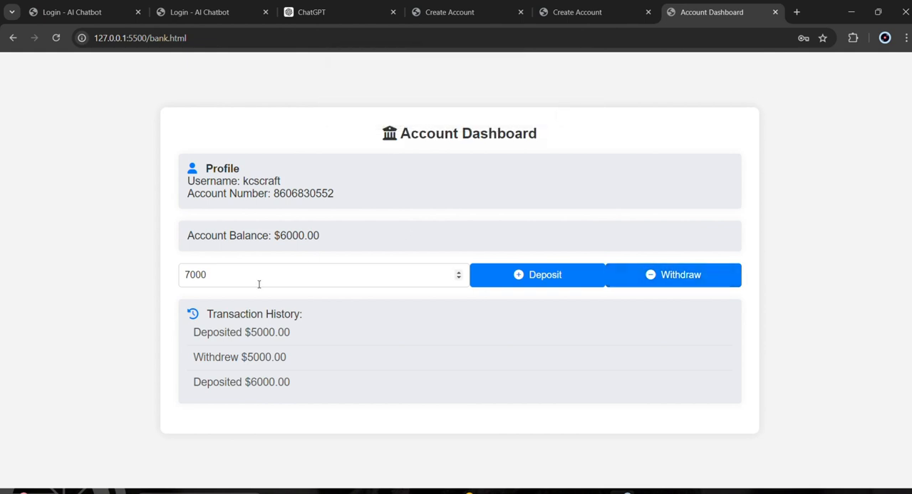
pyautogui.click(321, 275)
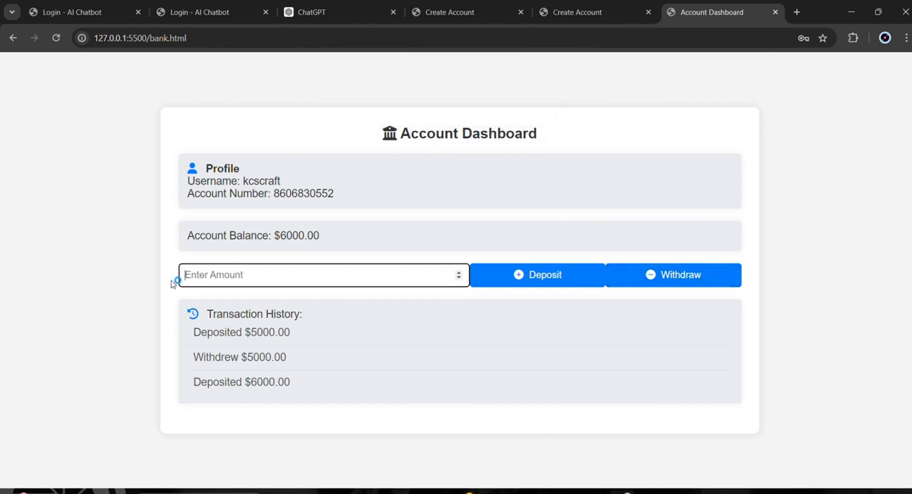